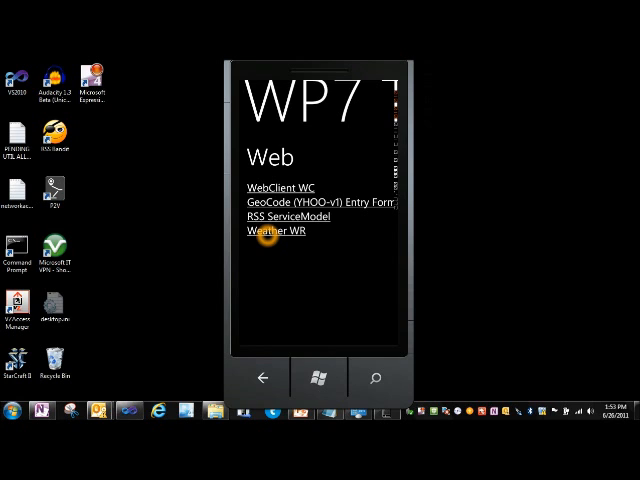
Step: Run the Weather WR sample, call MSN Weather for the zip code to get raw XML, then go back
{"action": "left_click", "coordinate": [276, 230]}
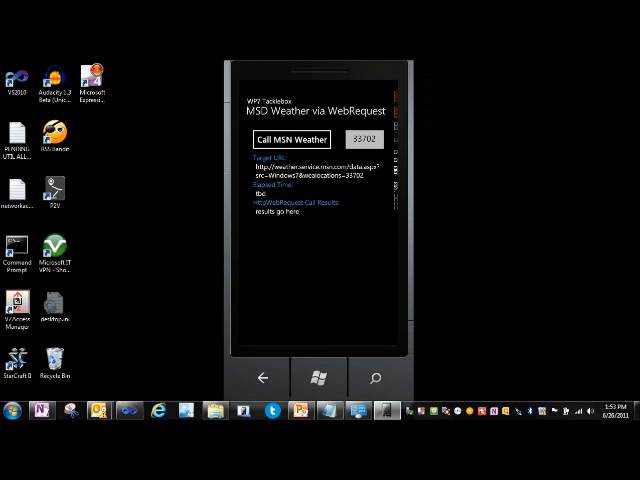
{"action": "left_click", "coordinate": [292, 138]}
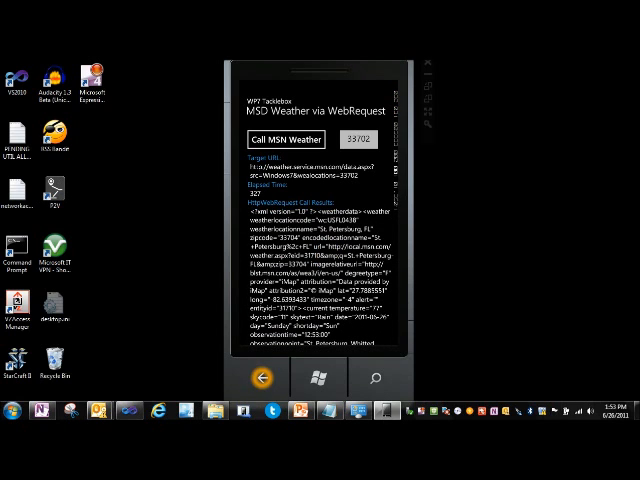
{"action": "left_click", "coordinate": [260, 378]}
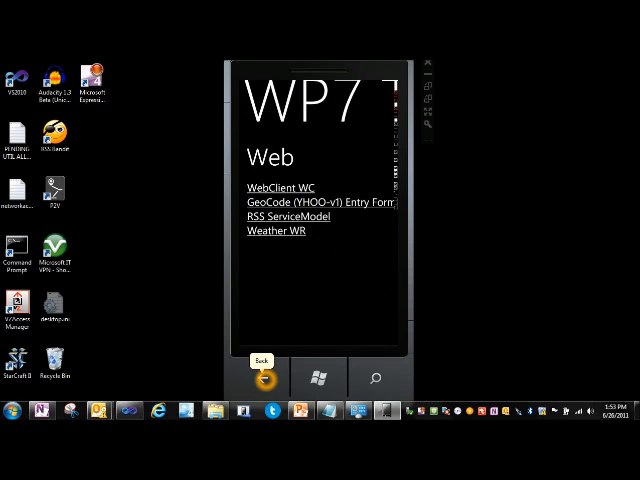
{"action": "left_click", "coordinate": [264, 378]}
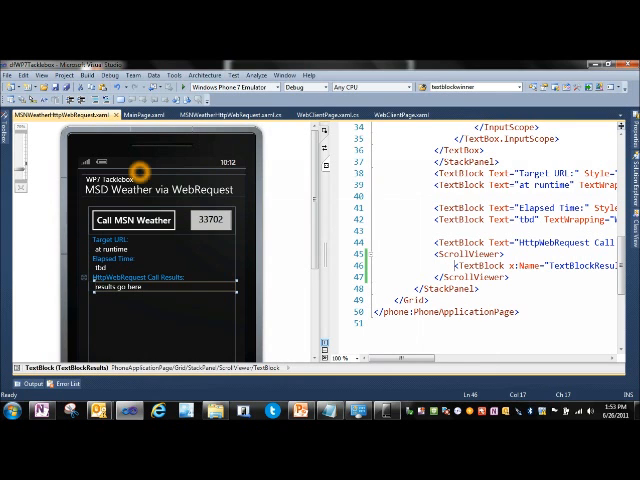
Step: Show the MSWeatherHttpWebRequest.xaml.cs code-behind with its using directives and namespace
{"action": "left_click", "coordinate": [230, 114]}
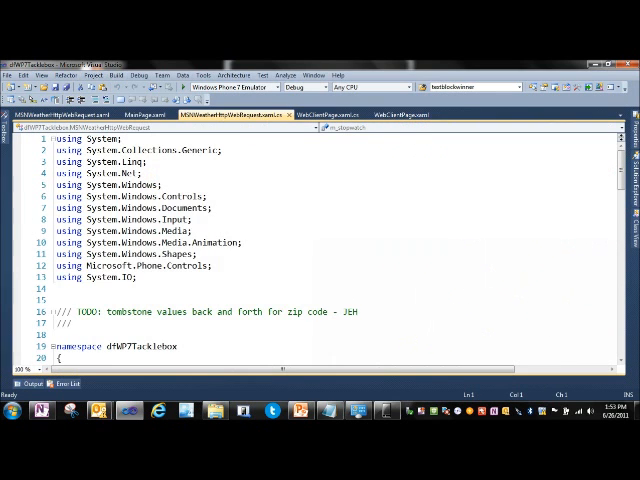
{"action": "scroll", "scroll_direction": "down", "scroll_amount": 3}
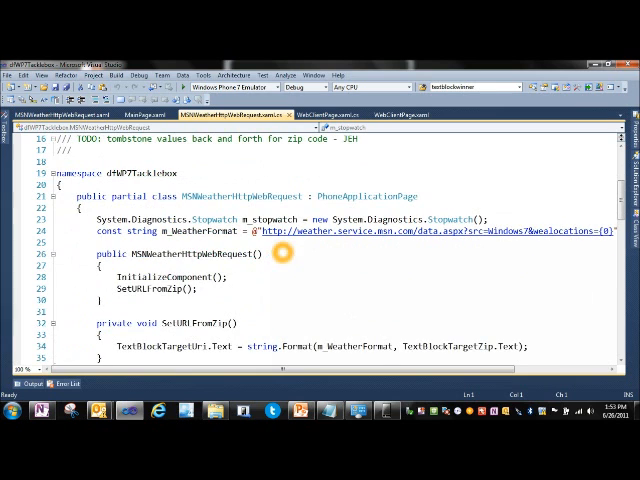
{"action": "scroll", "scroll_direction": "down", "scroll_amount": 3}
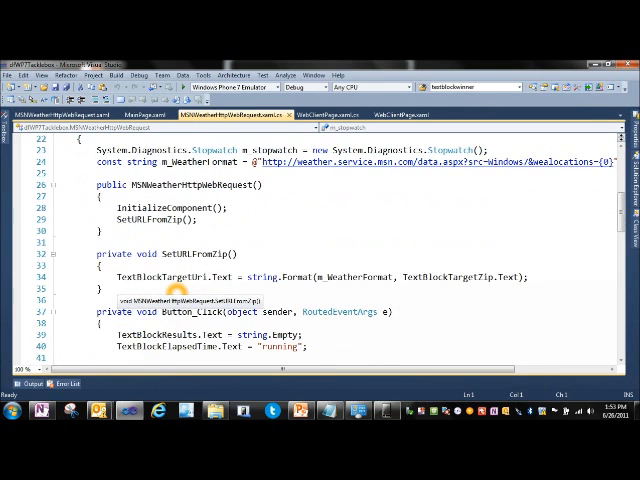
{"action": "scroll", "scroll_direction": "down", "scroll_amount": 3}
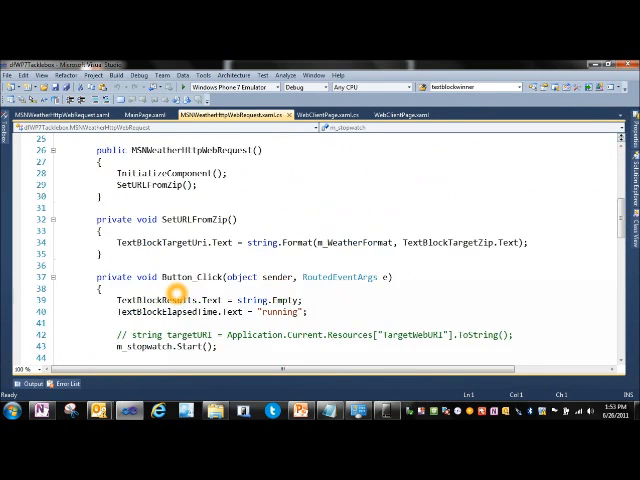
{"action": "scroll", "scroll_direction": "down", "scroll_amount": 3}
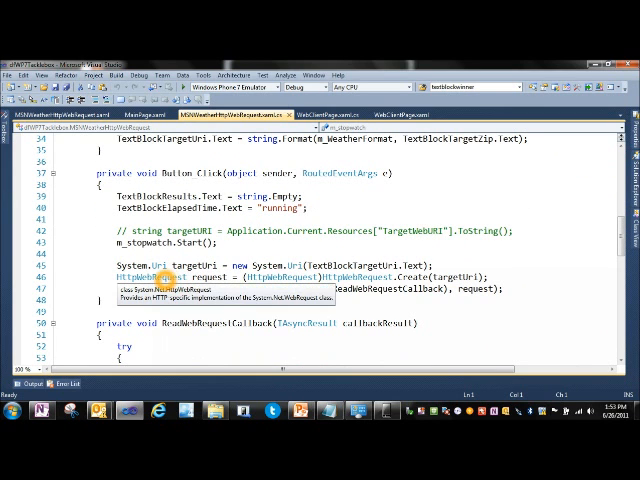
{"action": "scroll", "scroll_direction": "up", "scroll_amount": 3}
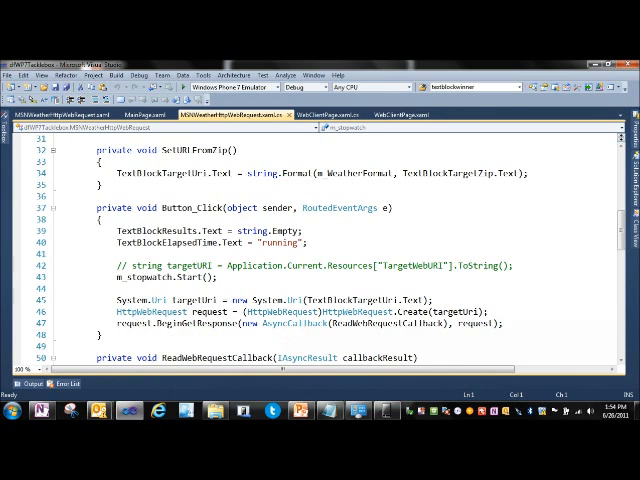
{"action": "mouse_move", "coordinate": [370, 324]}
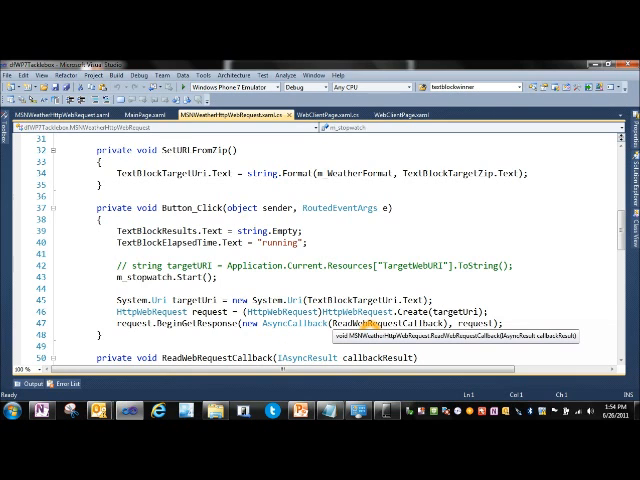
{"action": "mouse_move", "coordinate": [472, 322]}
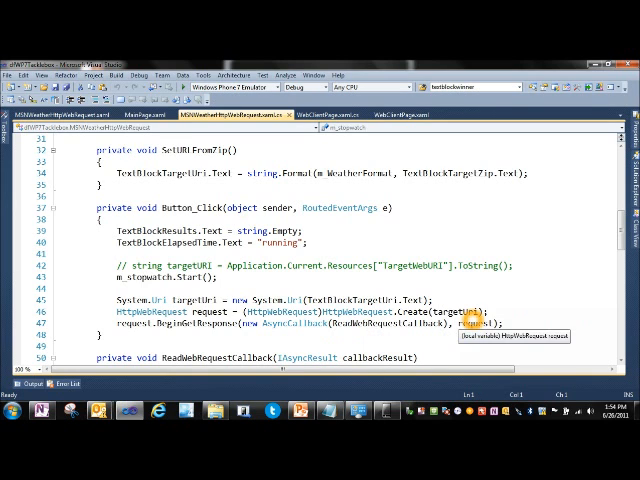
{"action": "scroll", "scroll_direction": "down", "scroll_amount": 3}
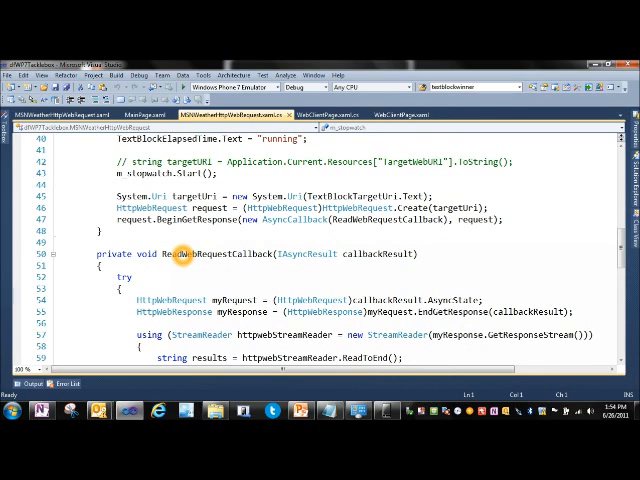
{"action": "scroll", "scroll_direction": "down", "scroll_amount": 3}
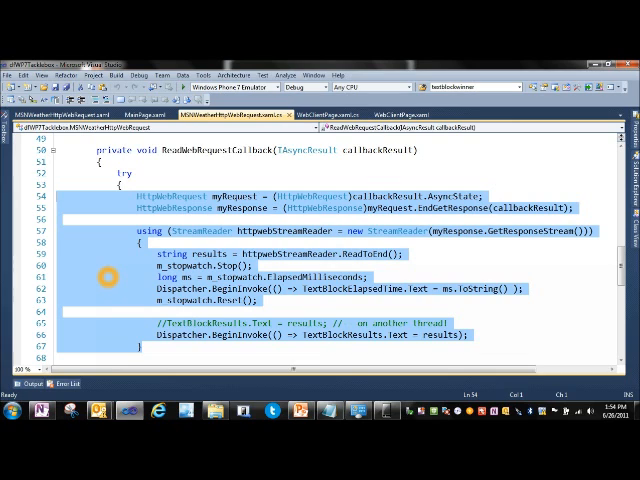
{"action": "mouse_move", "coordinate": [260, 236]}
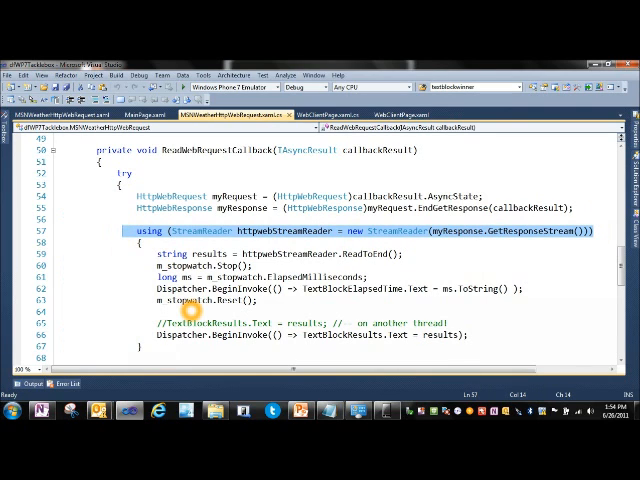
{"action": "mouse_move", "coordinate": [380, 252]}
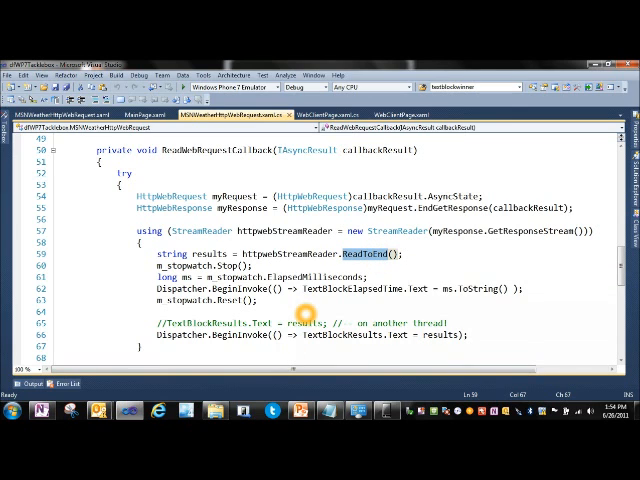
{"action": "scroll", "scroll_direction": "down", "scroll_amount": 3}
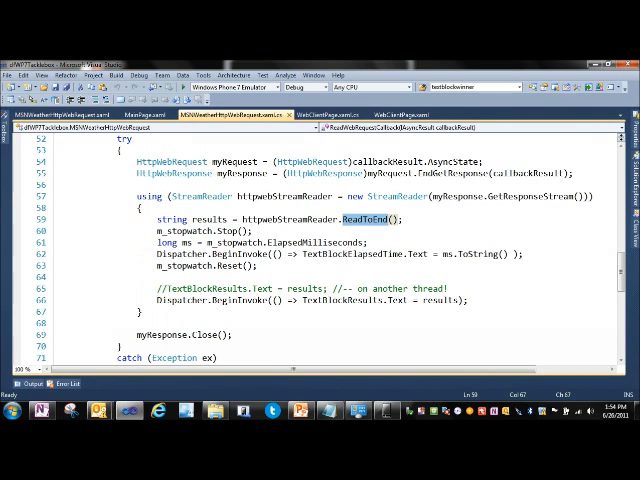
{"action": "double_click", "coordinate": [180, 300]}
{"action": "type", "text": "//"}
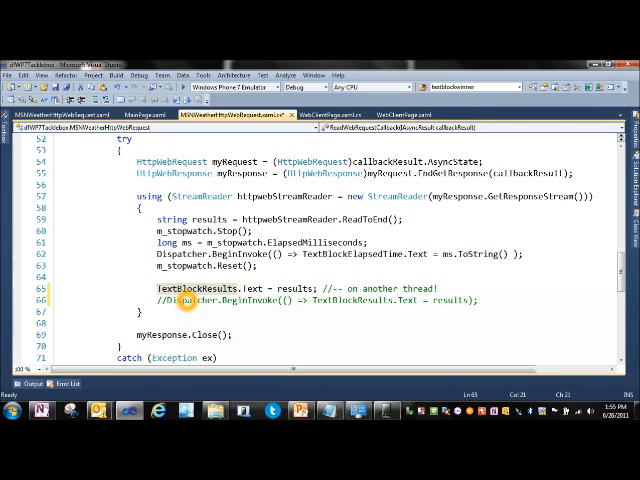
Step: Scroll to ReadWebRequestCallback where TextBlockResults.Text is assigned directly instead of via Dispatcher.BeginInvoke
{"action": "scroll", "scroll_direction": "down", "scroll_amount": 3}
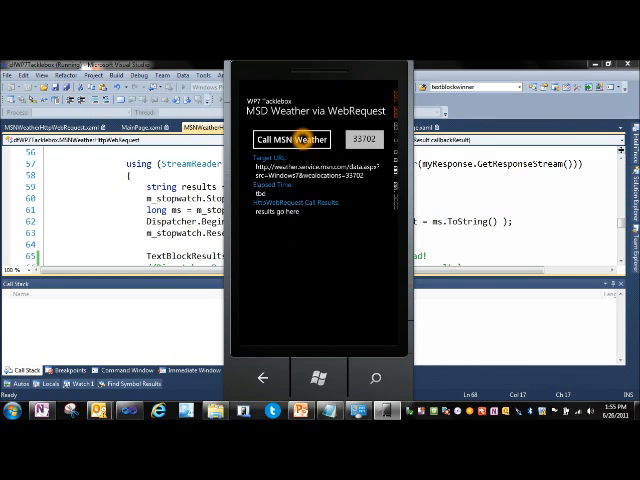
Step: Call MSN Weather with the direct UI update and hit the cross-thread access exception
{"action": "left_click", "coordinate": [292, 140]}
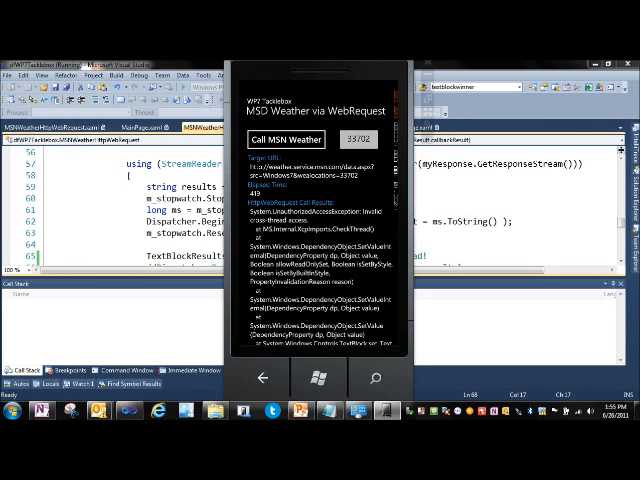
{"action": "left_click", "coordinate": [262, 376]}
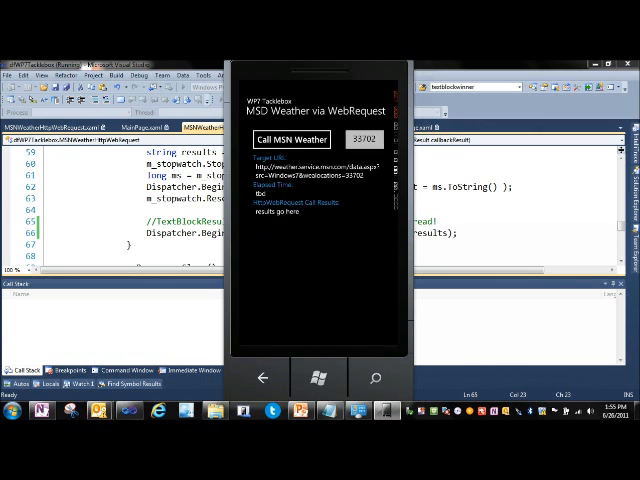
Step: Call MSN Weather again with Dispatcher.BeginInvoke restored, get the XML results, and go back
{"action": "left_click", "coordinate": [288, 140]}
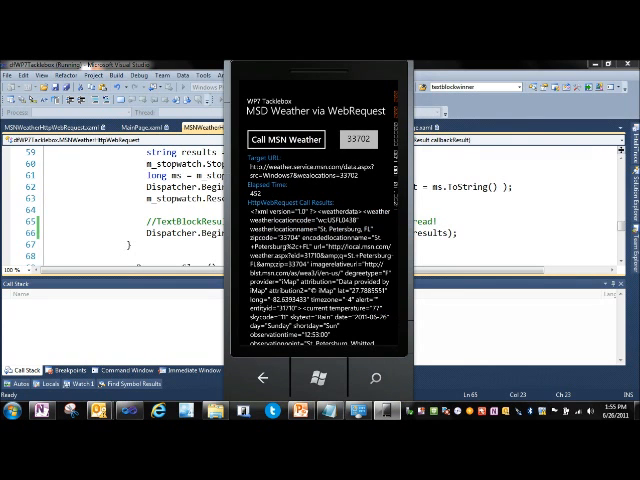
{"action": "left_click", "coordinate": [260, 360]}
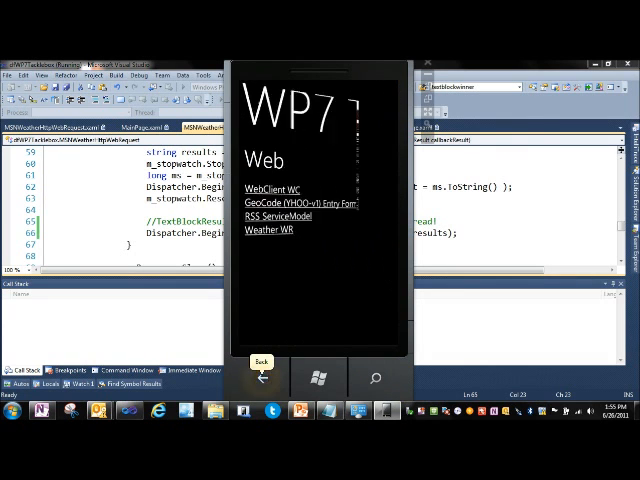